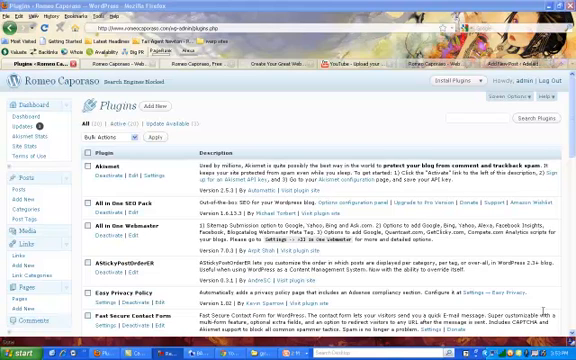
mouse_move(540, 316)
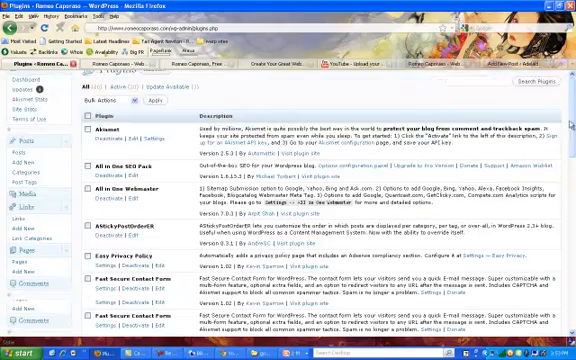
Scroll down the Install Plugins page to reach the search area and popular tags
scroll("down", 3)
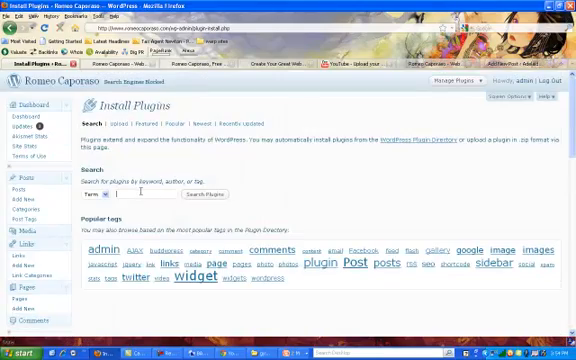
Search the plugin directory for 'xml sitemap feed', listing XML Sitemap & Google News Sitemap Feeds
type("xml")
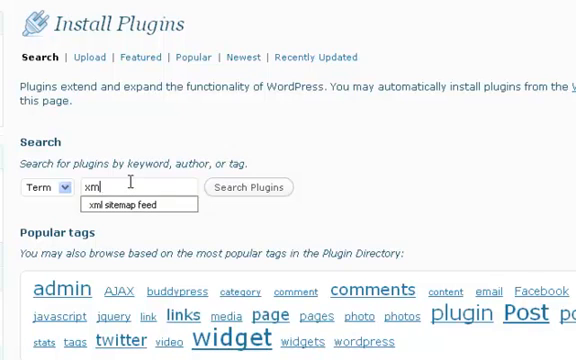
left_click(136, 204)
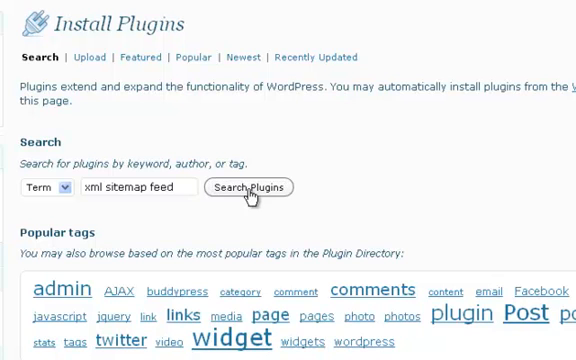
left_click(252, 188)
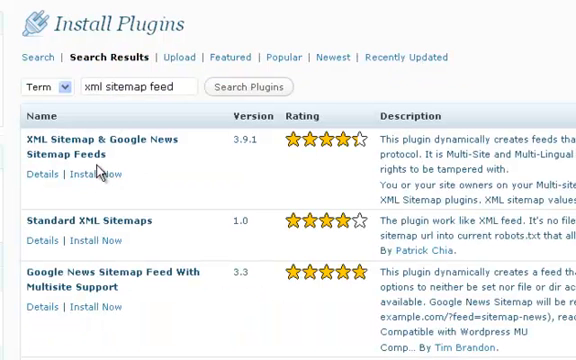
mouse_move(104, 176)
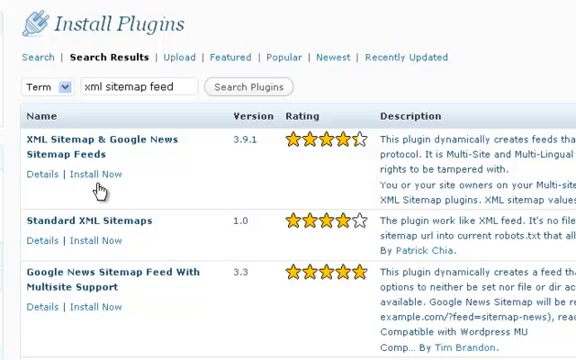
mouse_move(100, 176)
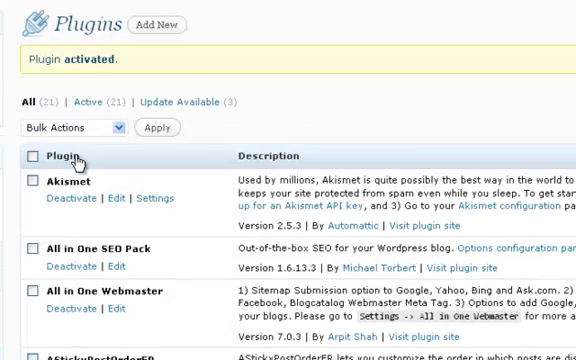
mouse_move(236, 152)
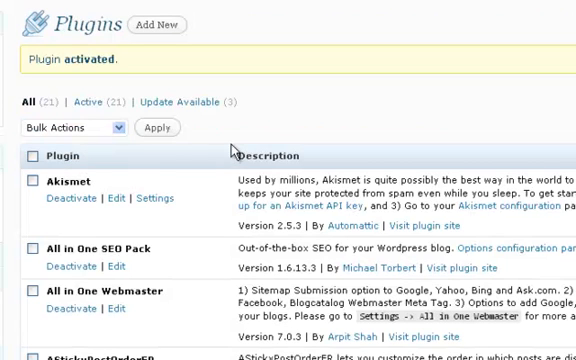
mouse_move(476, 132)
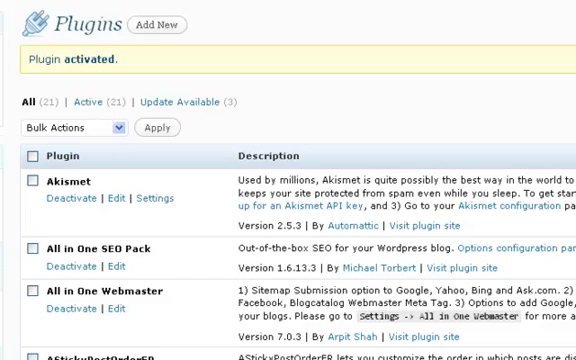
mouse_move(314, 96)
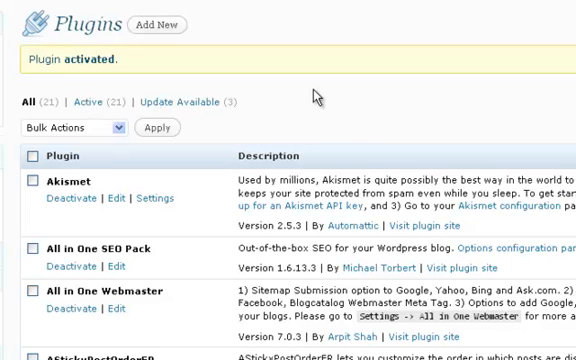
mouse_move(316, 94)
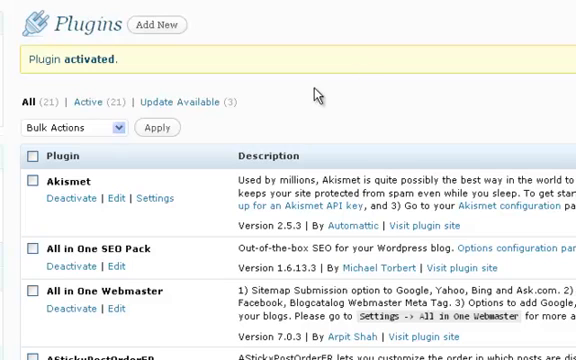
mouse_move(460, 26)
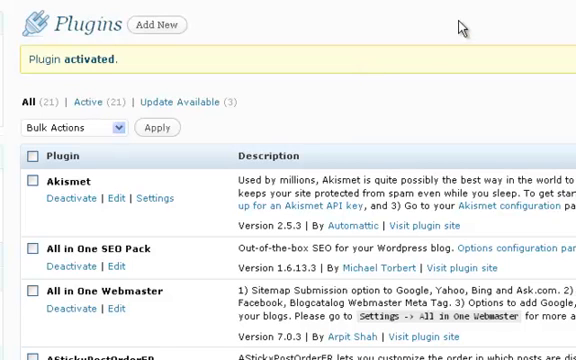